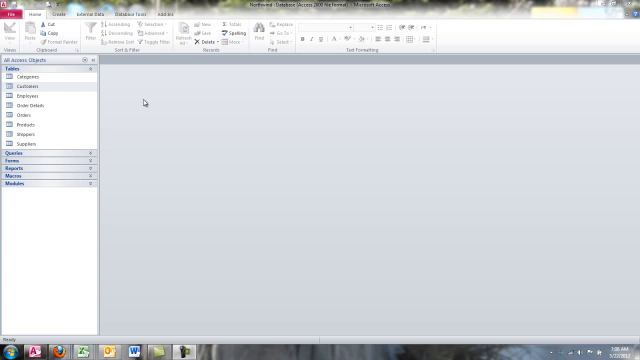
mouse_move(145, 100)
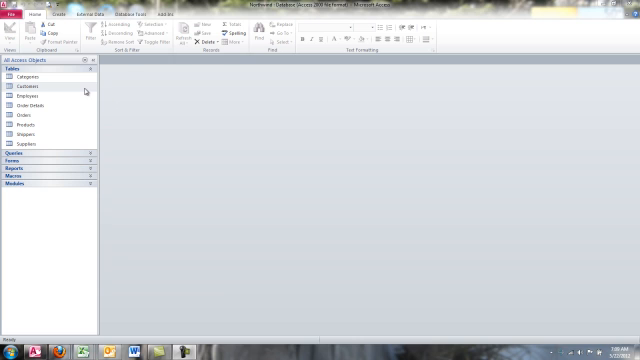
Open the Customers table from the Tables group in the Navigation Pane
double_click(25, 85)
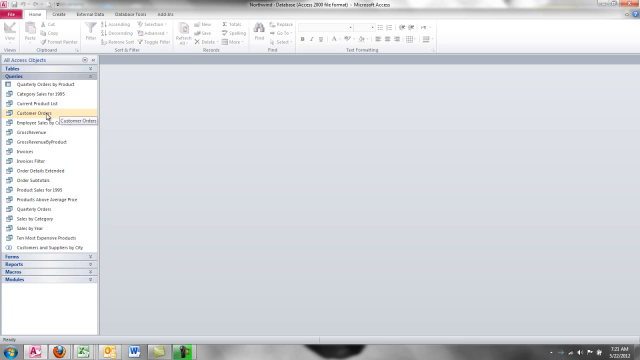
Open the Customer Orders query in Datasheet View from the Queries group
double_click(46, 113)
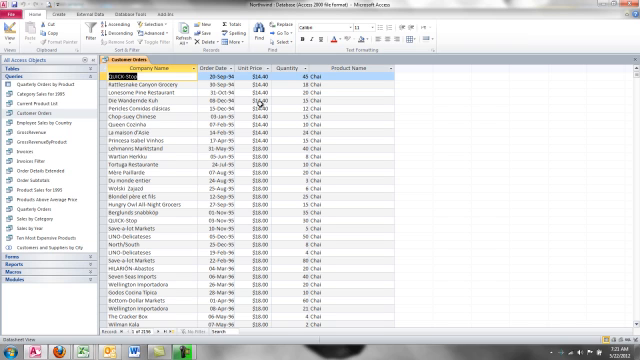
mouse_move(343, 113)
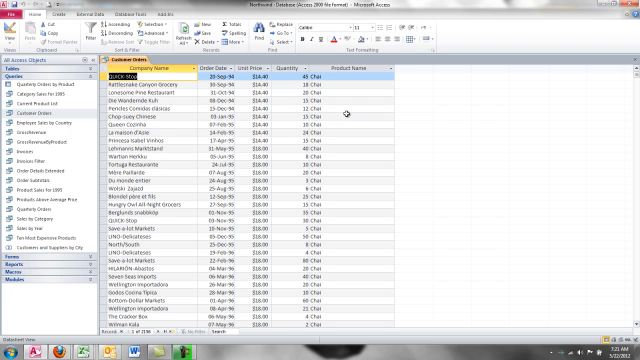
mouse_move(342, 116)
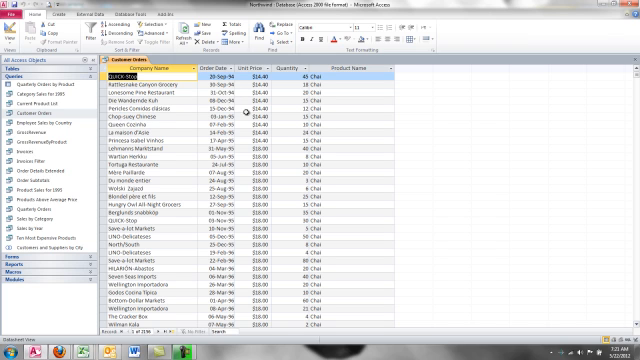
mouse_move(295, 137)
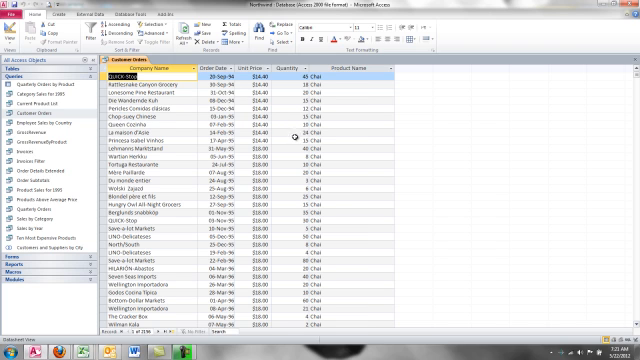
mouse_move(283, 150)
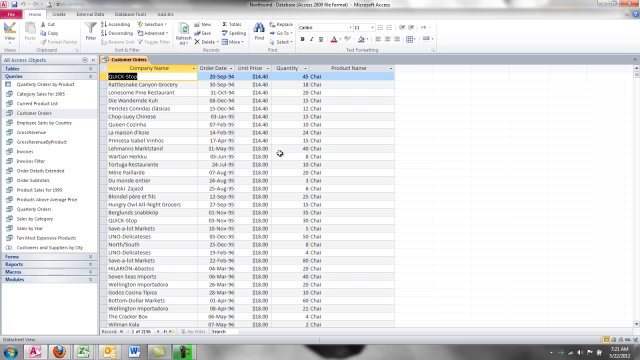
mouse_move(348, 160)
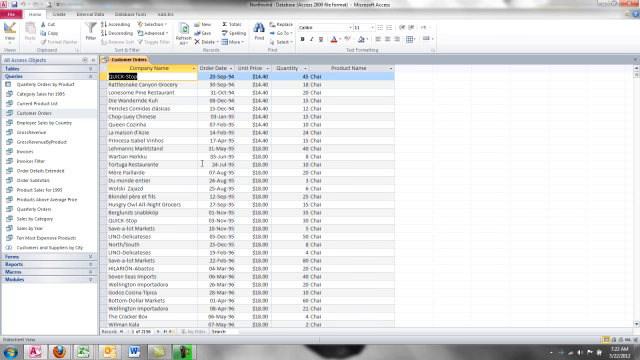
scroll("down", 3)
type(" Turbo Tea")
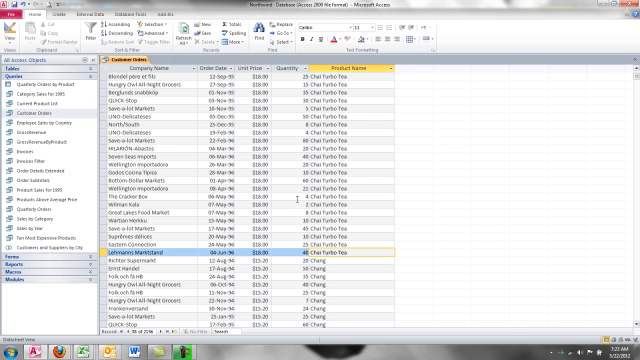
mouse_move(178, 191)
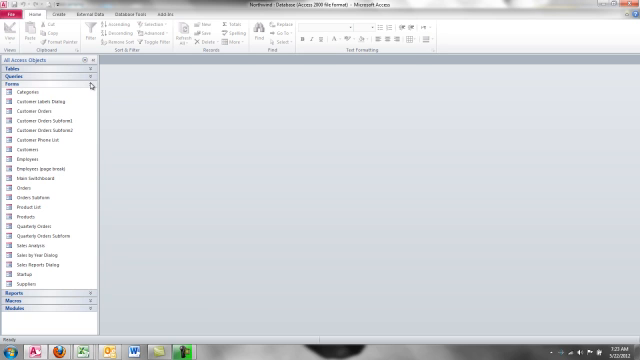
Expand the Forms group in the Navigation Pane and select the Orders form
left_click(36, 187)
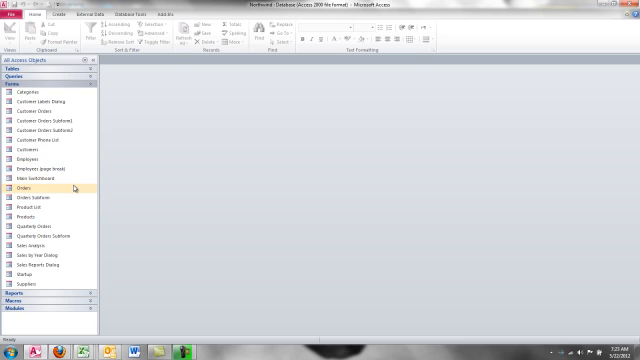
left_click(42, 187)
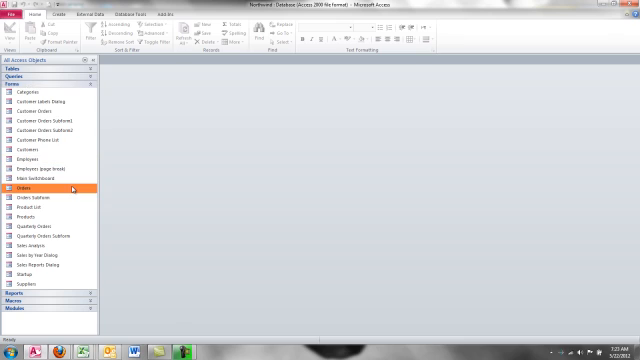
Open the Orders form, bill order 10702 to Around the Horn, and list salespeople
double_click(24, 186)
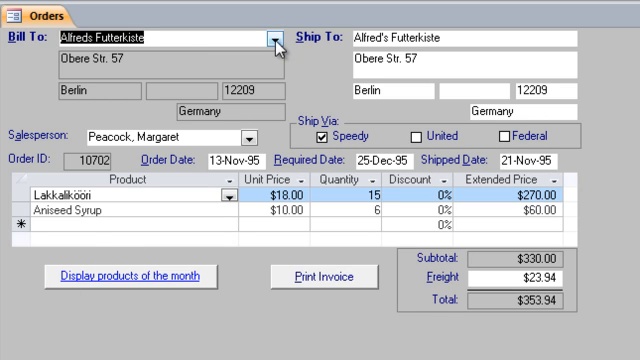
left_click(273, 38)
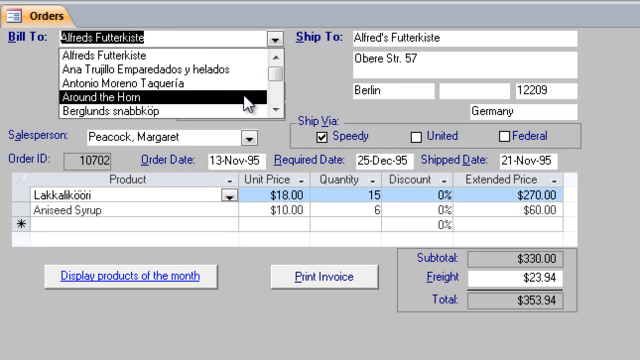
left_click(140, 98)
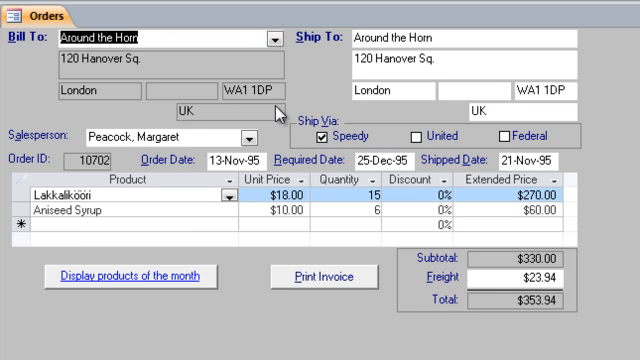
mouse_move(400, 28)
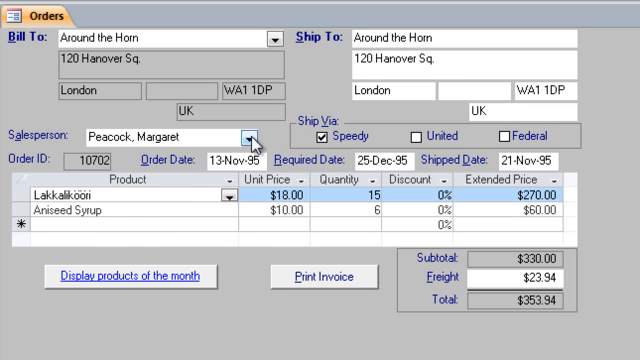
left_click(247, 137)
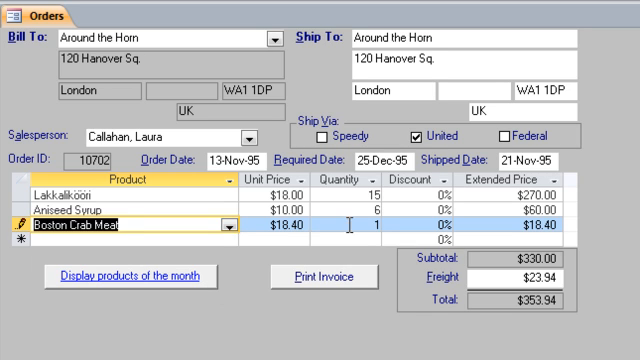
Enter quantity 100 and discount 10% on the Boston Crab Meat order line
type("100")
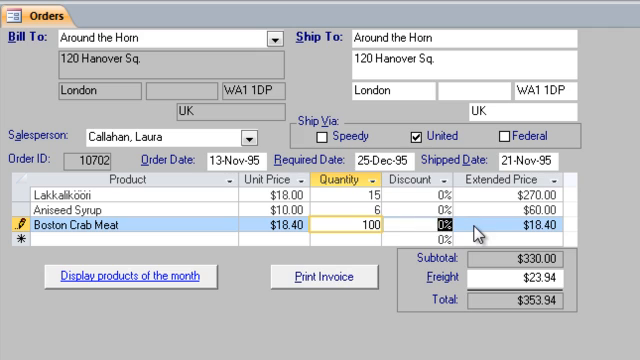
type("10")
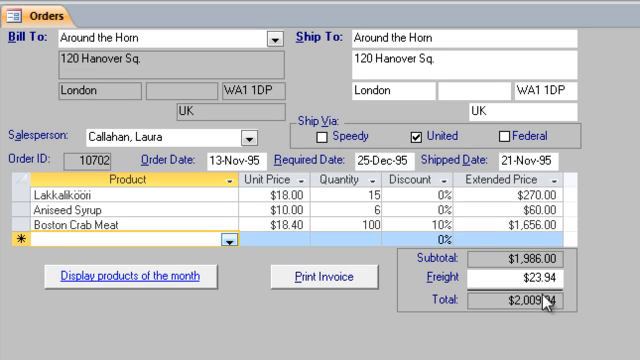
mouse_move(573, 115)
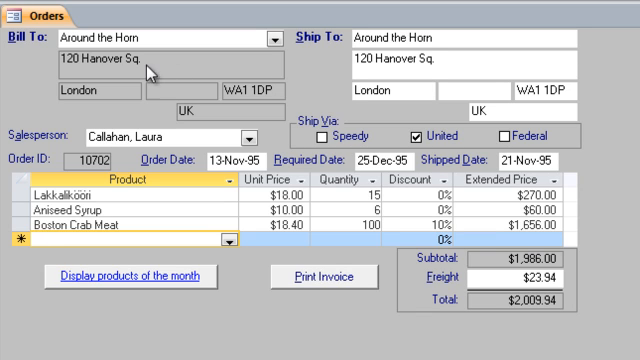
mouse_move(105, 108)
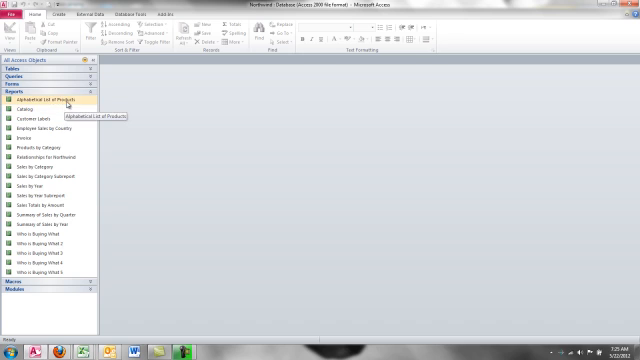
Open the Alphabetical List of Products report and scroll down through the preview
double_click(45, 97)
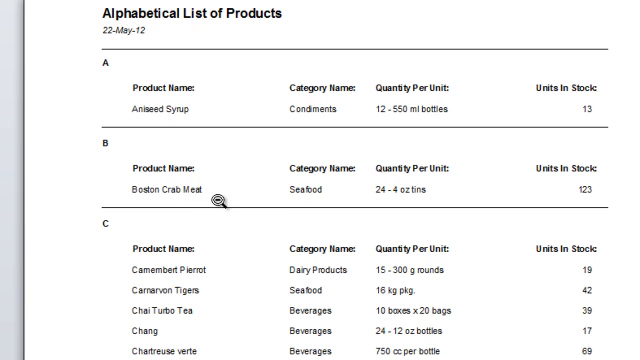
scroll("down", 3)
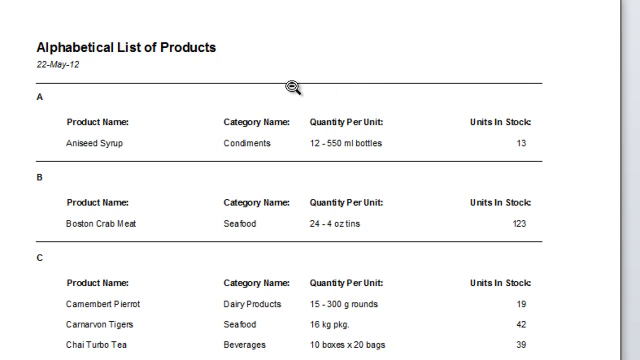
mouse_move(175, 108)
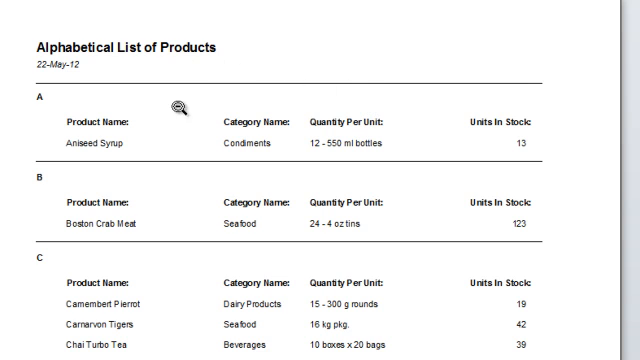
mouse_move(157, 247)
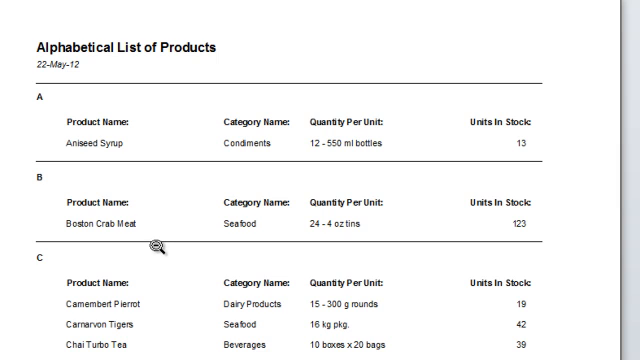
mouse_move(73, 165)
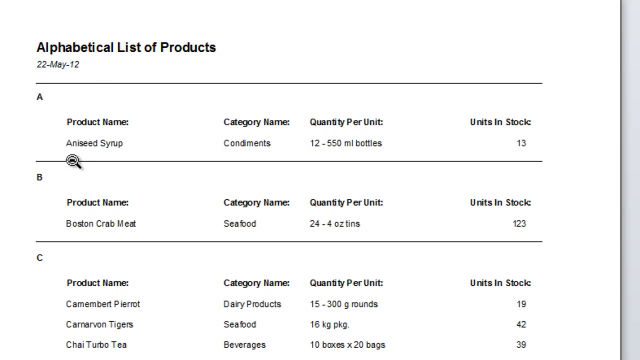
mouse_move(110, 261)
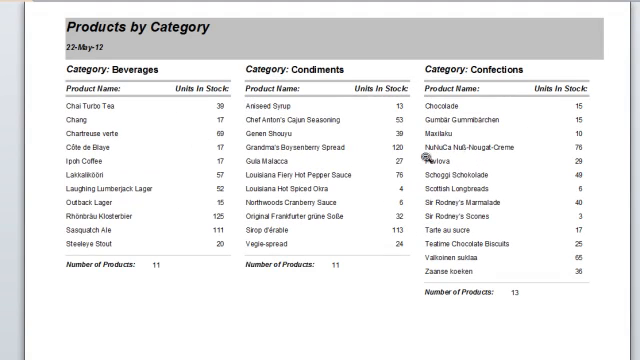
mouse_move(492, 40)
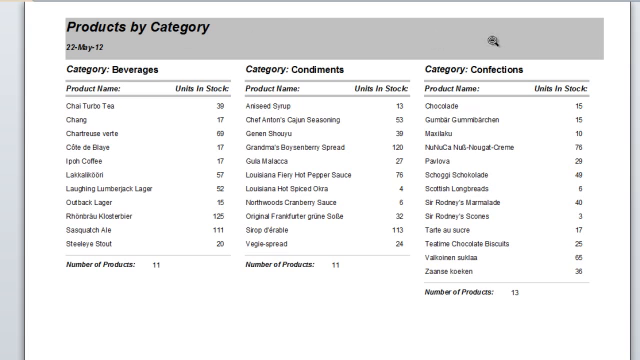
mouse_move(160, 288)
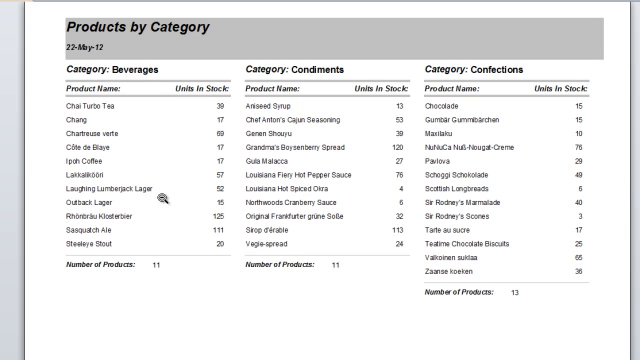
mouse_move(510, 328)
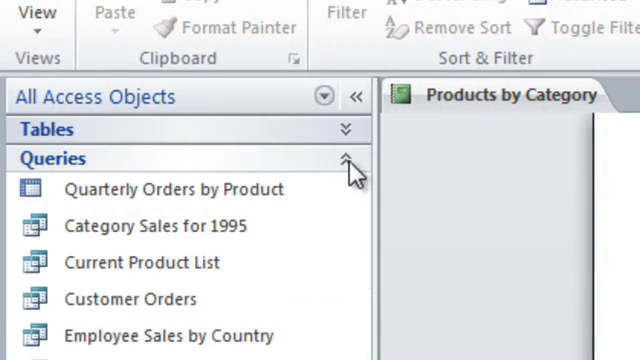
Collapse Queries, expand Forms, then expand the Reports group in the Navigation Pane
left_click(344, 158)
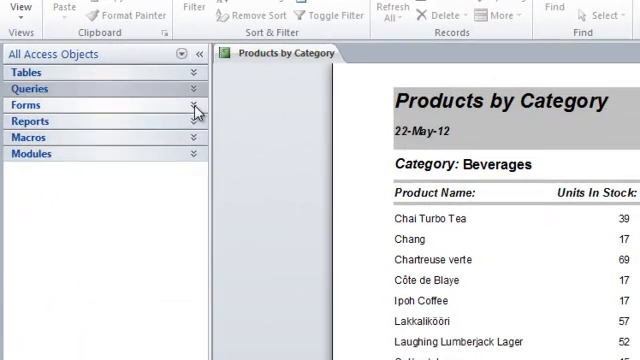
left_click(184, 104)
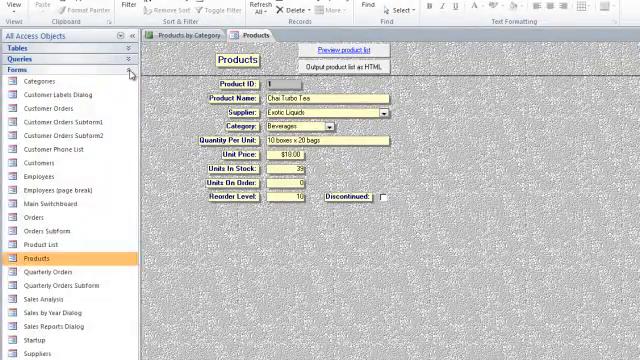
left_click(20, 82)
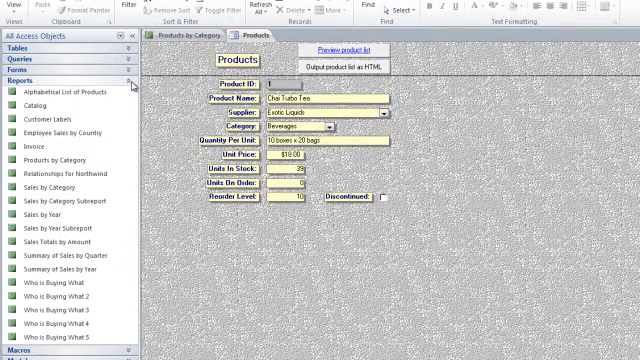